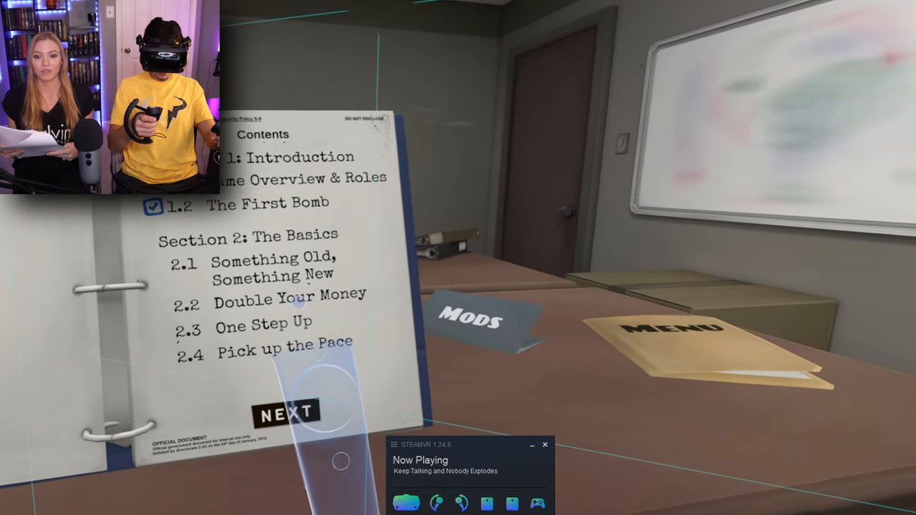
Select 2.1 'Something Old, Something New' to show its 5:00, 3-module, 3-strike briefing.
click(285, 413)
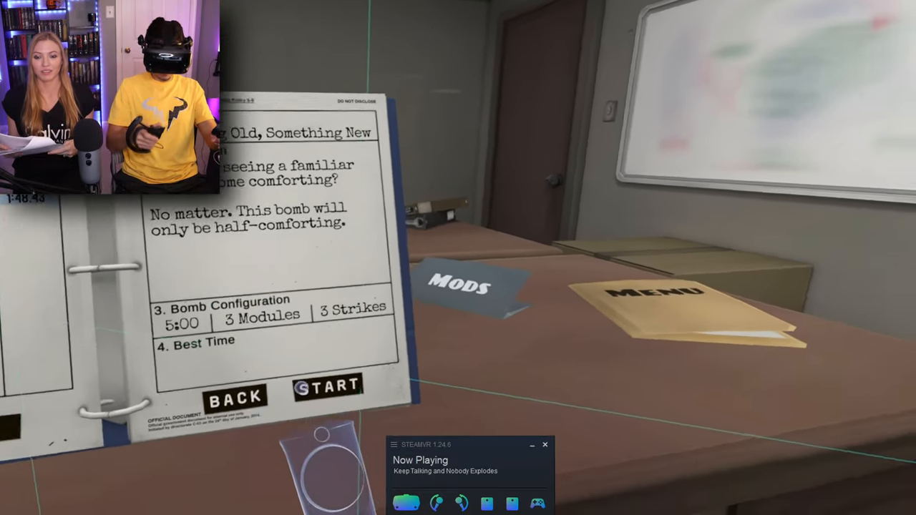